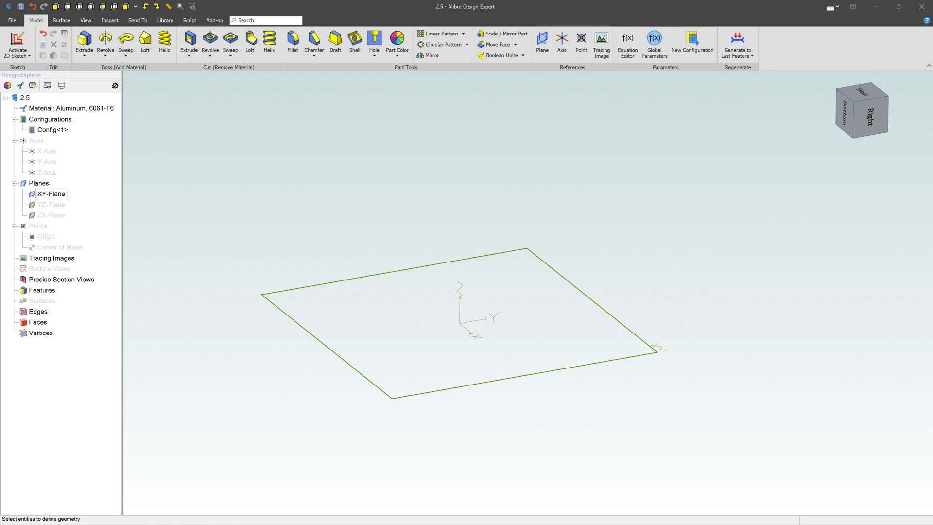
pyautogui.moveTo(337, 126)
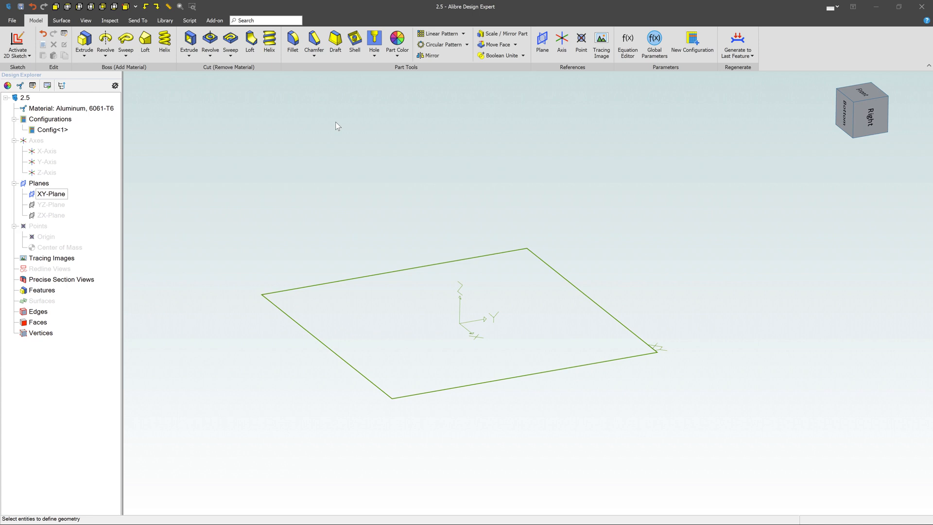
pyautogui.moveTo(540, 49)
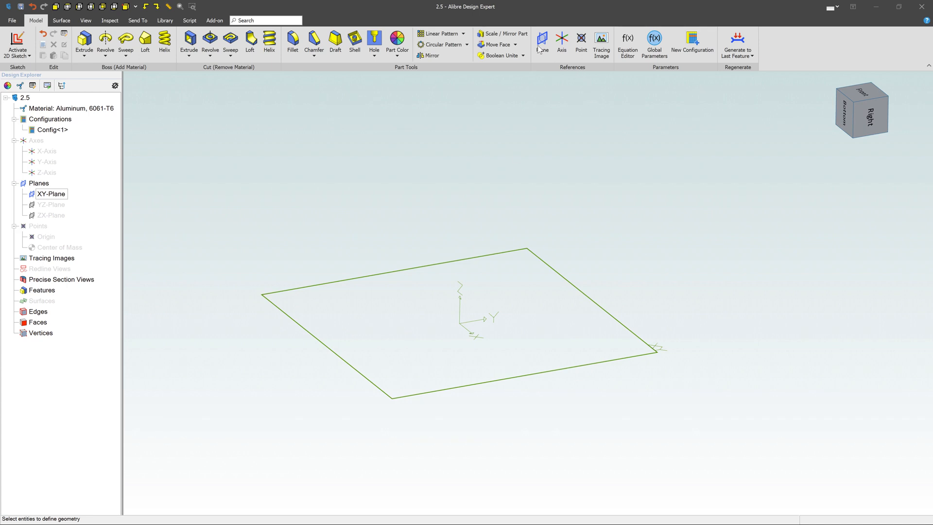
# Begin a new reference plane using the Offset Plane/Face method with XY-Plane as reference.
pyautogui.click(542, 41)
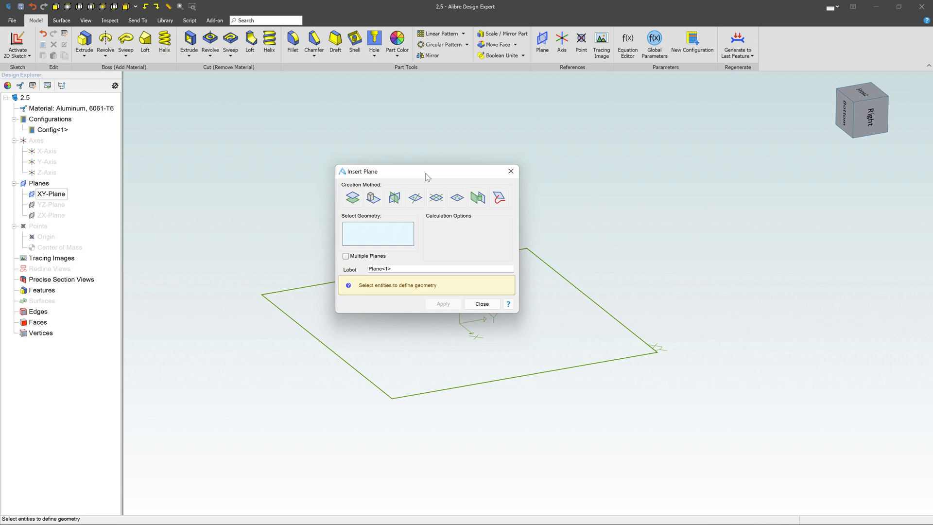
pyautogui.moveTo(352, 197)
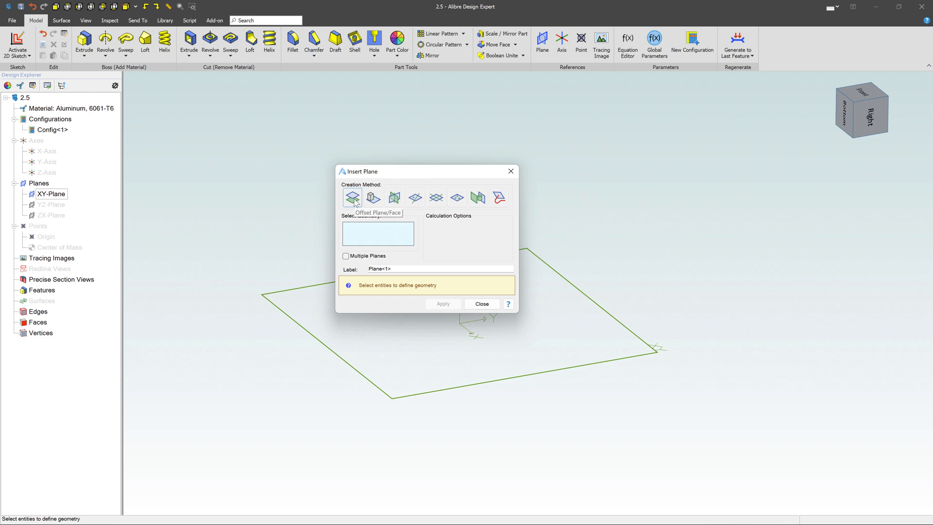
pyautogui.click(373, 197)
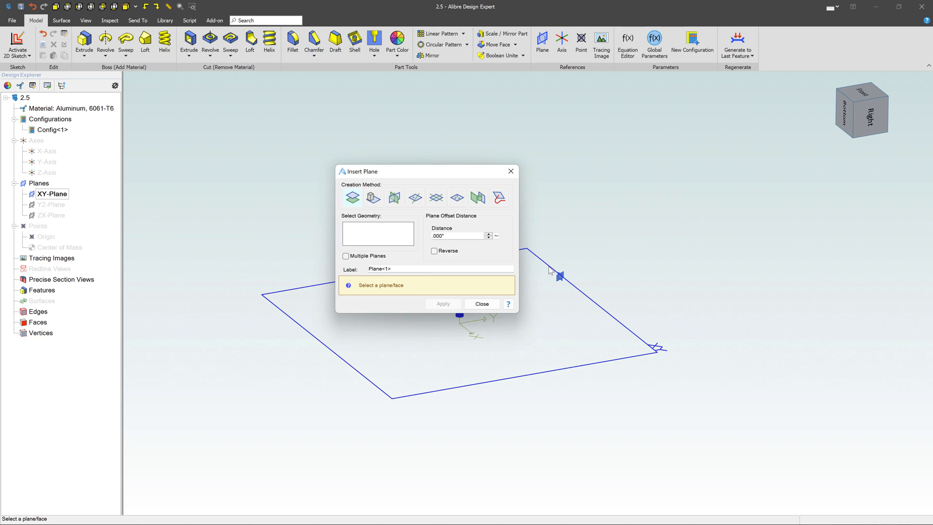
pyautogui.click(53, 193)
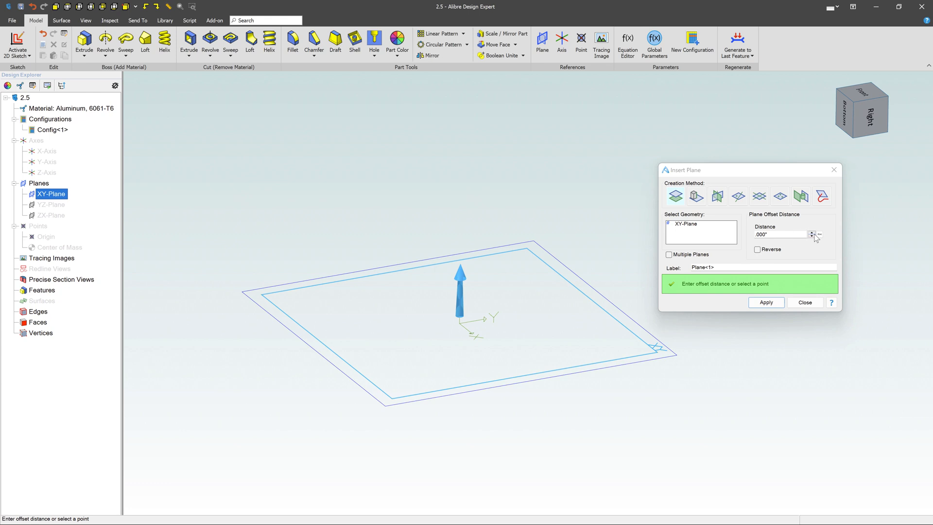
# Raise the offset distance to 2.300", keep it above the XY-Plane, and apply Plane<1>.
pyautogui.click(813, 232)
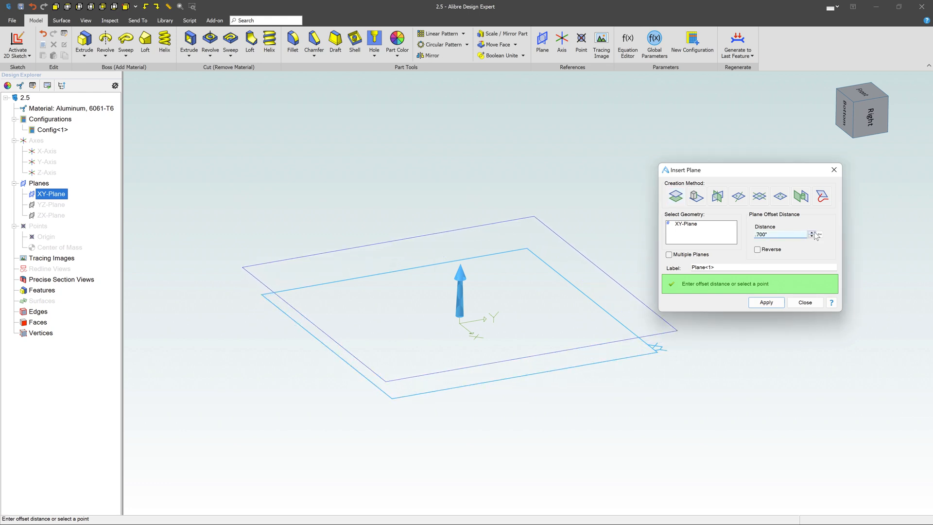
pyautogui.click(812, 232)
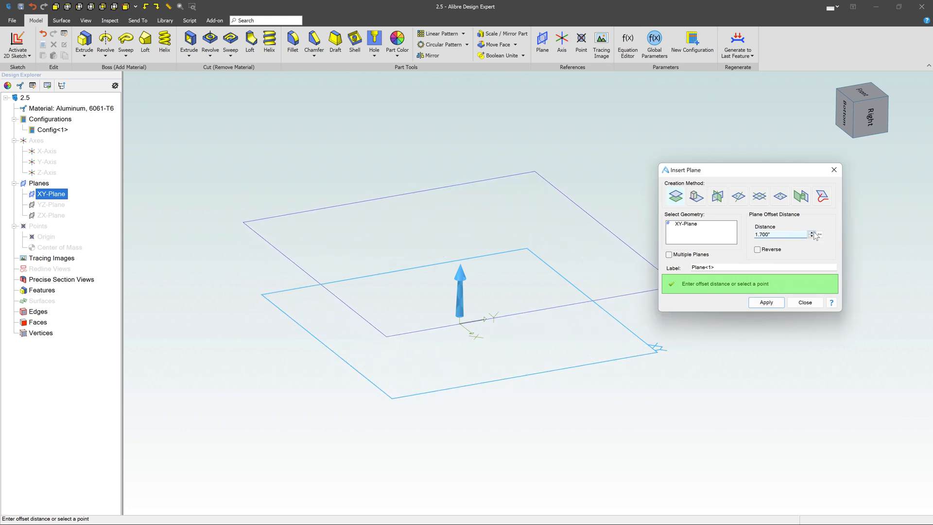
pyautogui.click(811, 231)
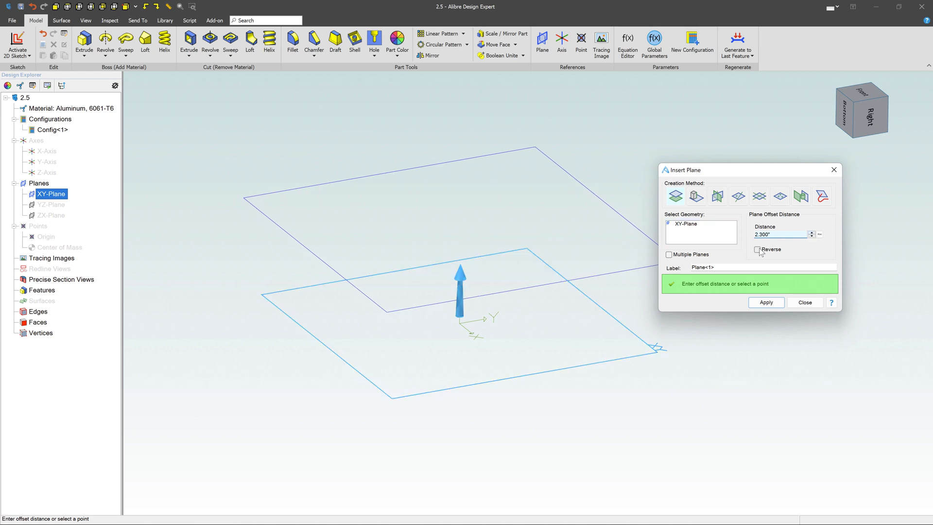
pyautogui.click(757, 250)
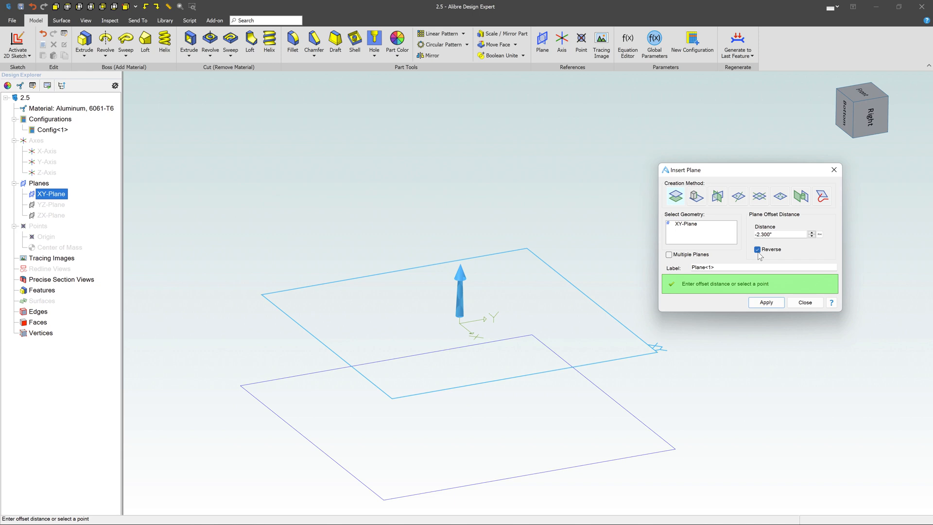
pyautogui.click(757, 250)
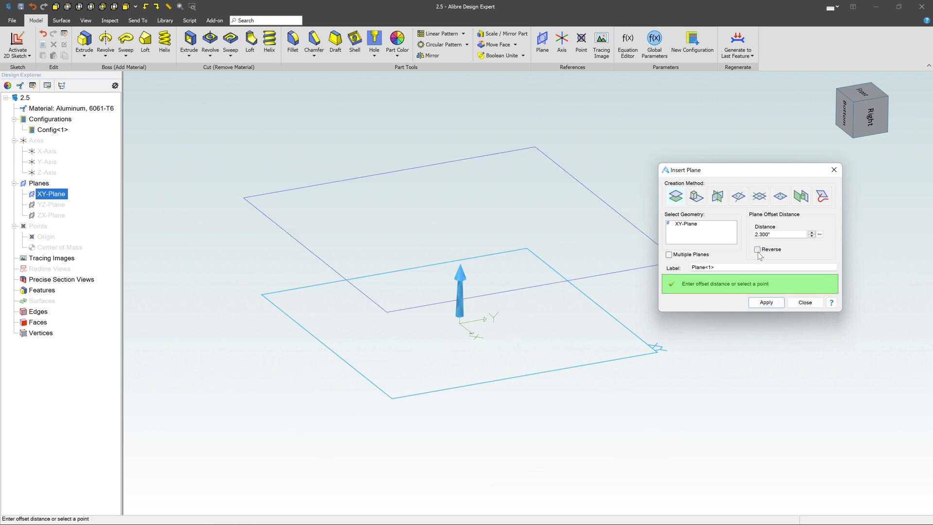
pyautogui.tripleClick(779, 235)
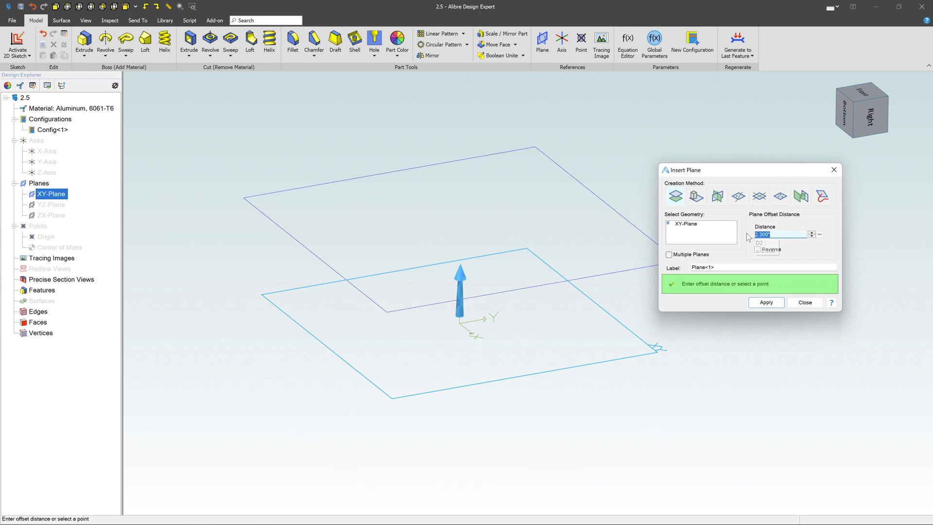
pyautogui.click(766, 303)
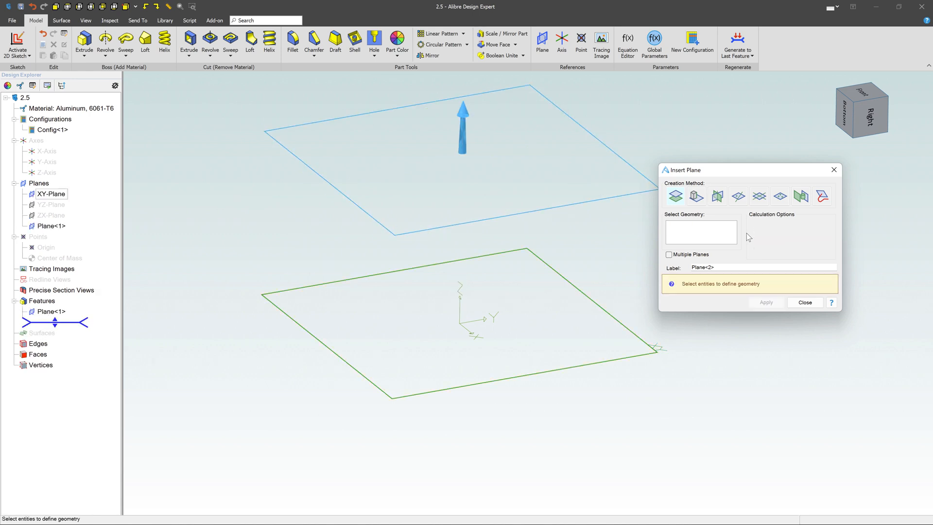
# Close the Insert Plane dialog, leaving Plane<1> above the XY-Plane.
pyautogui.click(805, 302)
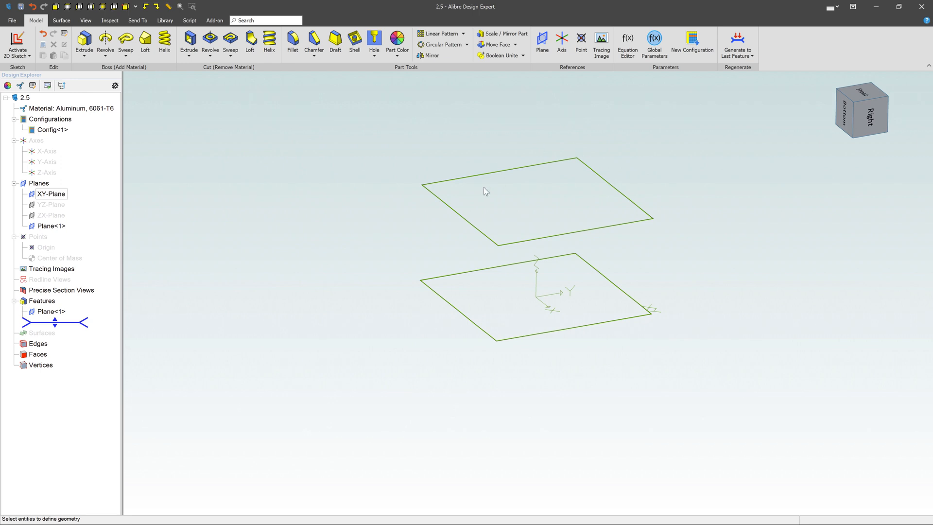
pyautogui.click(51, 226)
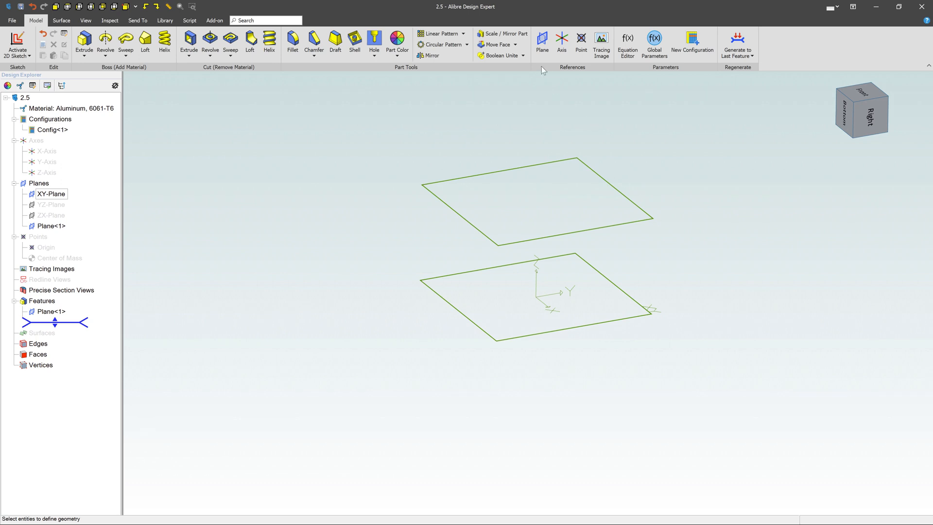
# Reopen the Insert Plane dialog to start defining Plane<2>.
pyautogui.click(541, 38)
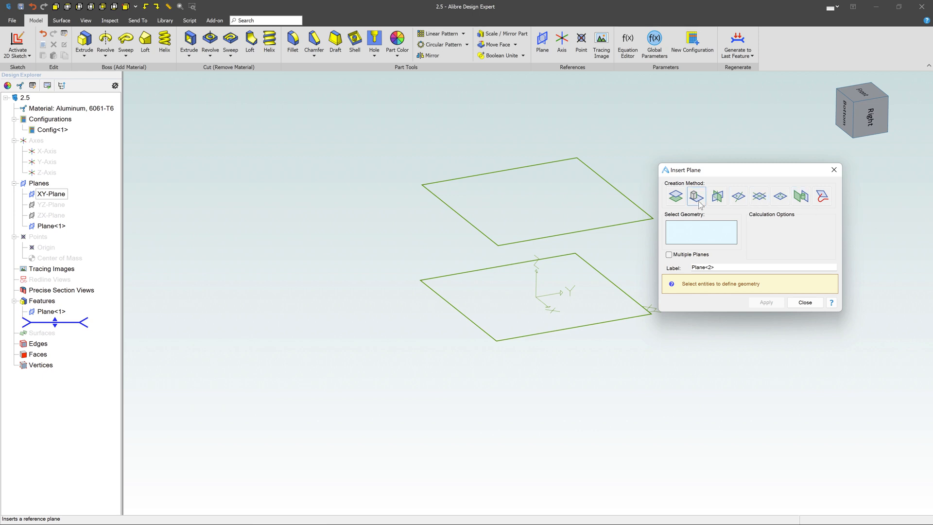
pyautogui.moveTo(717, 196)
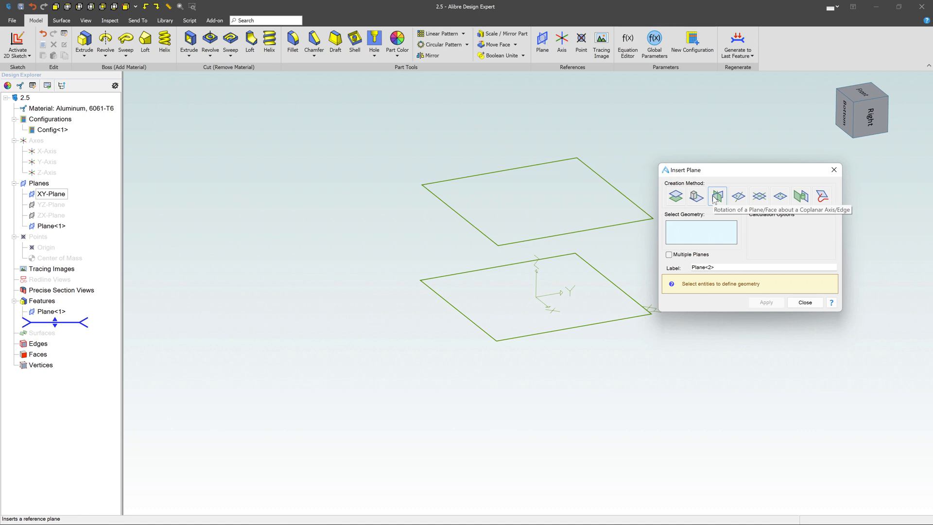
pyautogui.moveTo(739, 197)
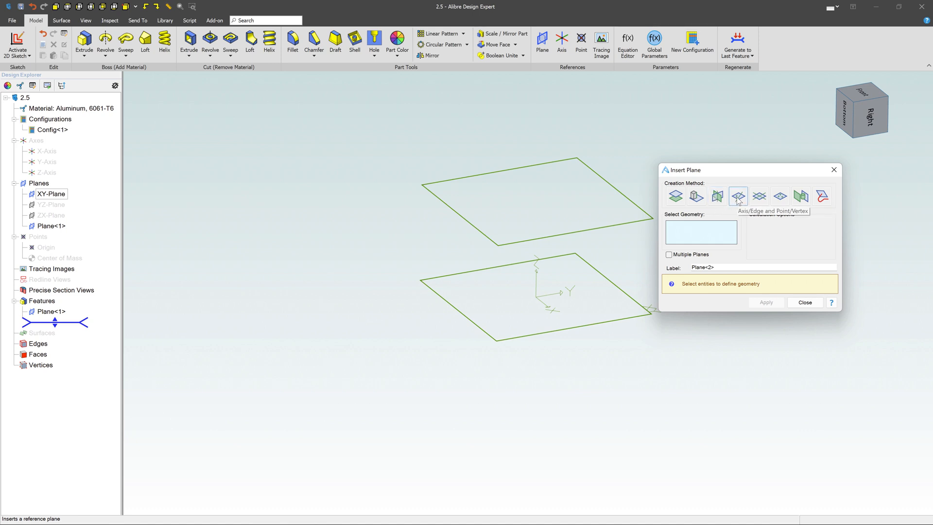